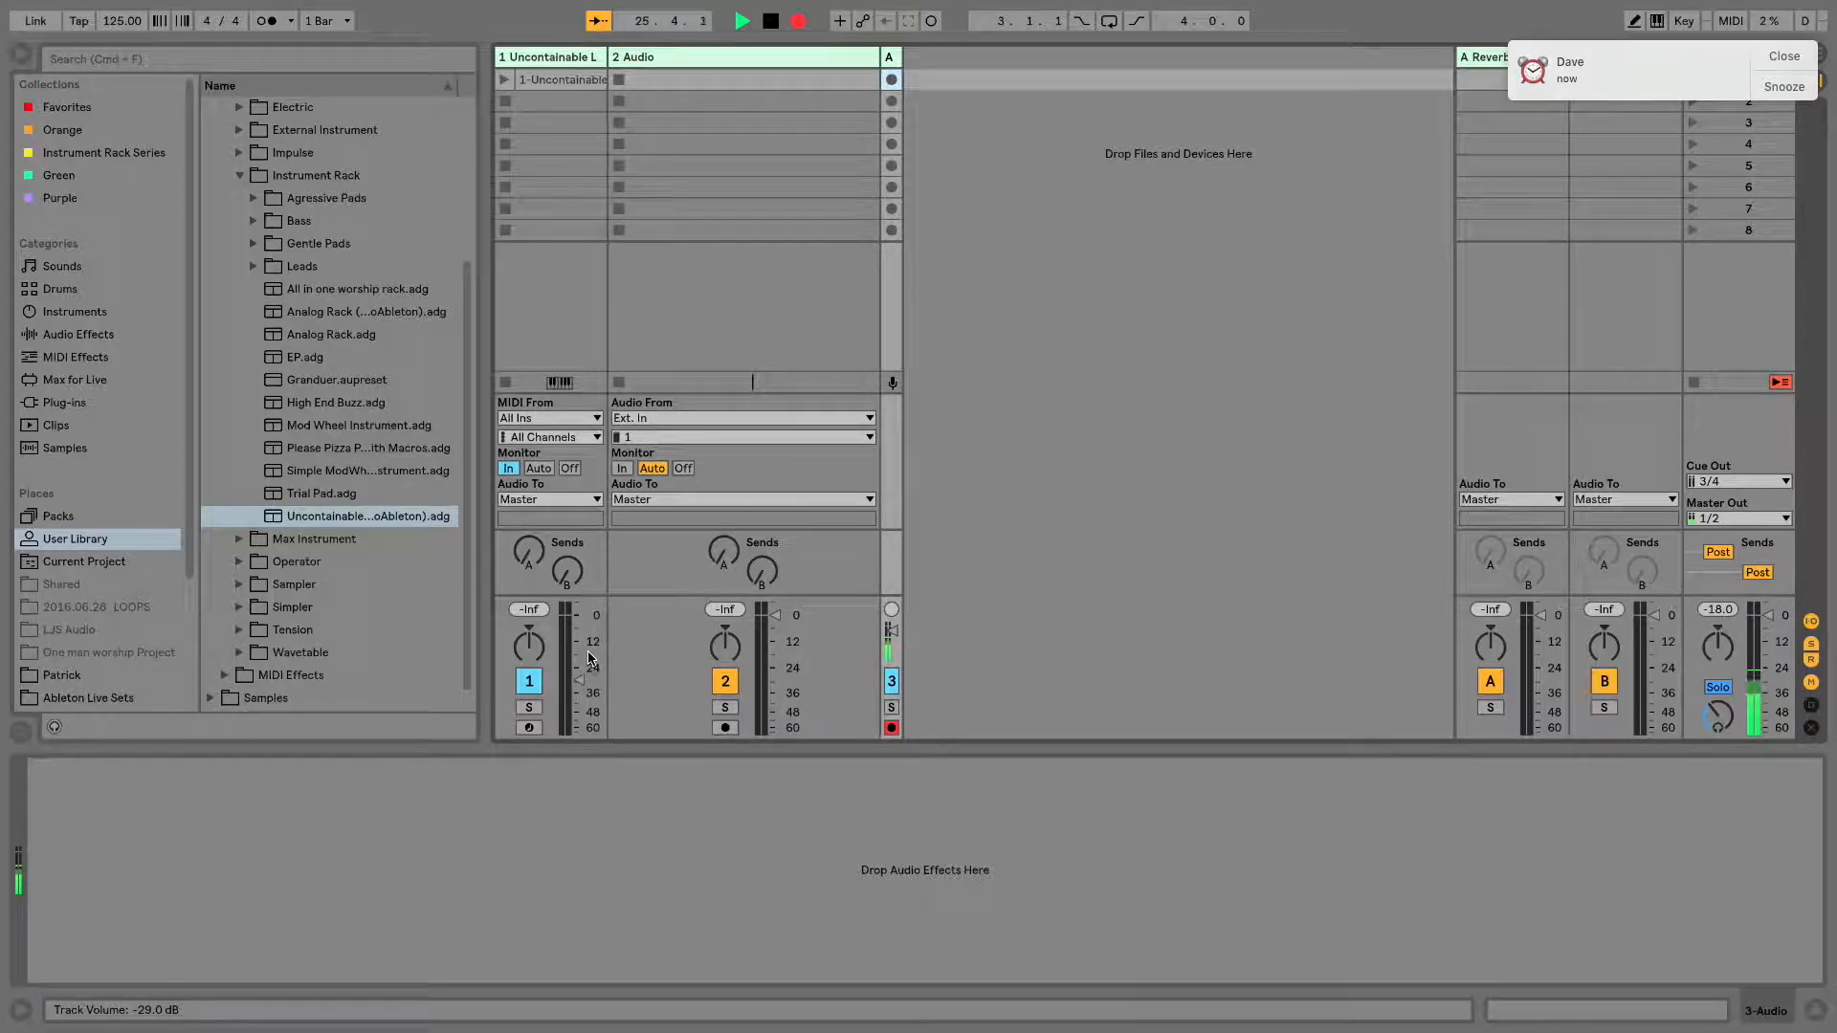
Switch monitoring to Off on both the MIDI and Audio tracks while the clip plays
left_click(509, 467)
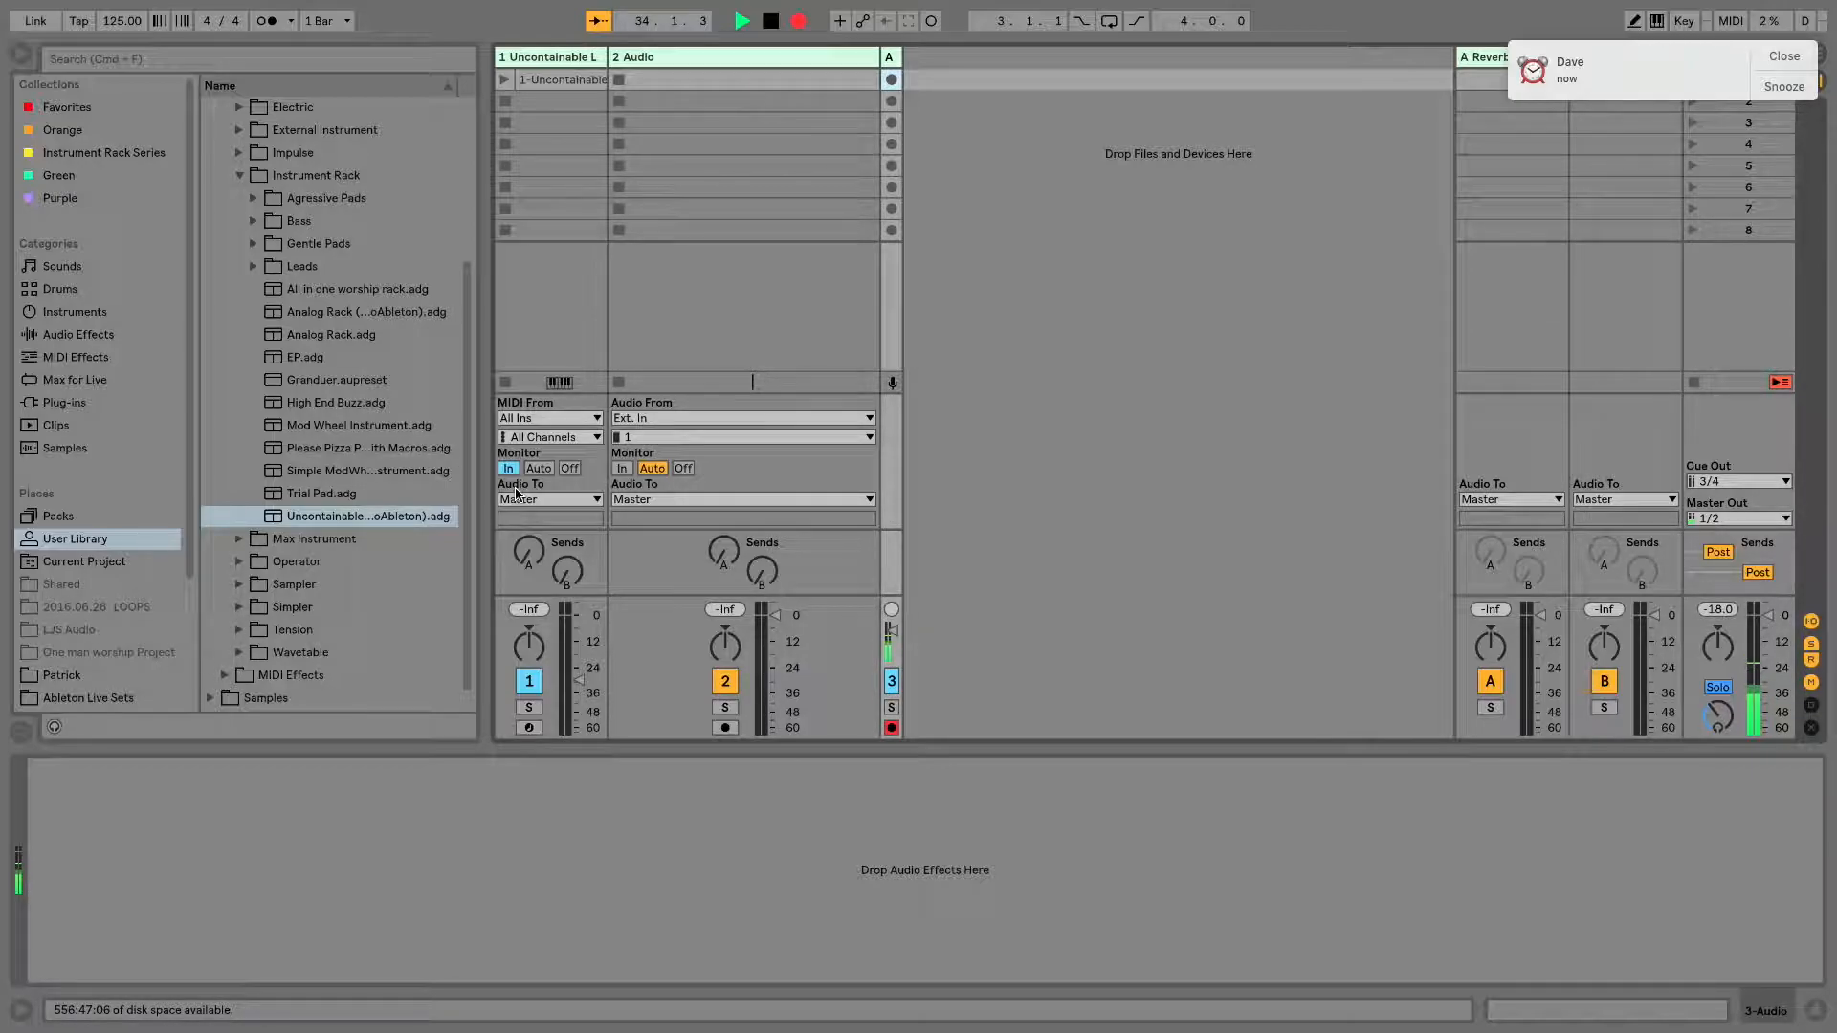
left_click(570, 467)
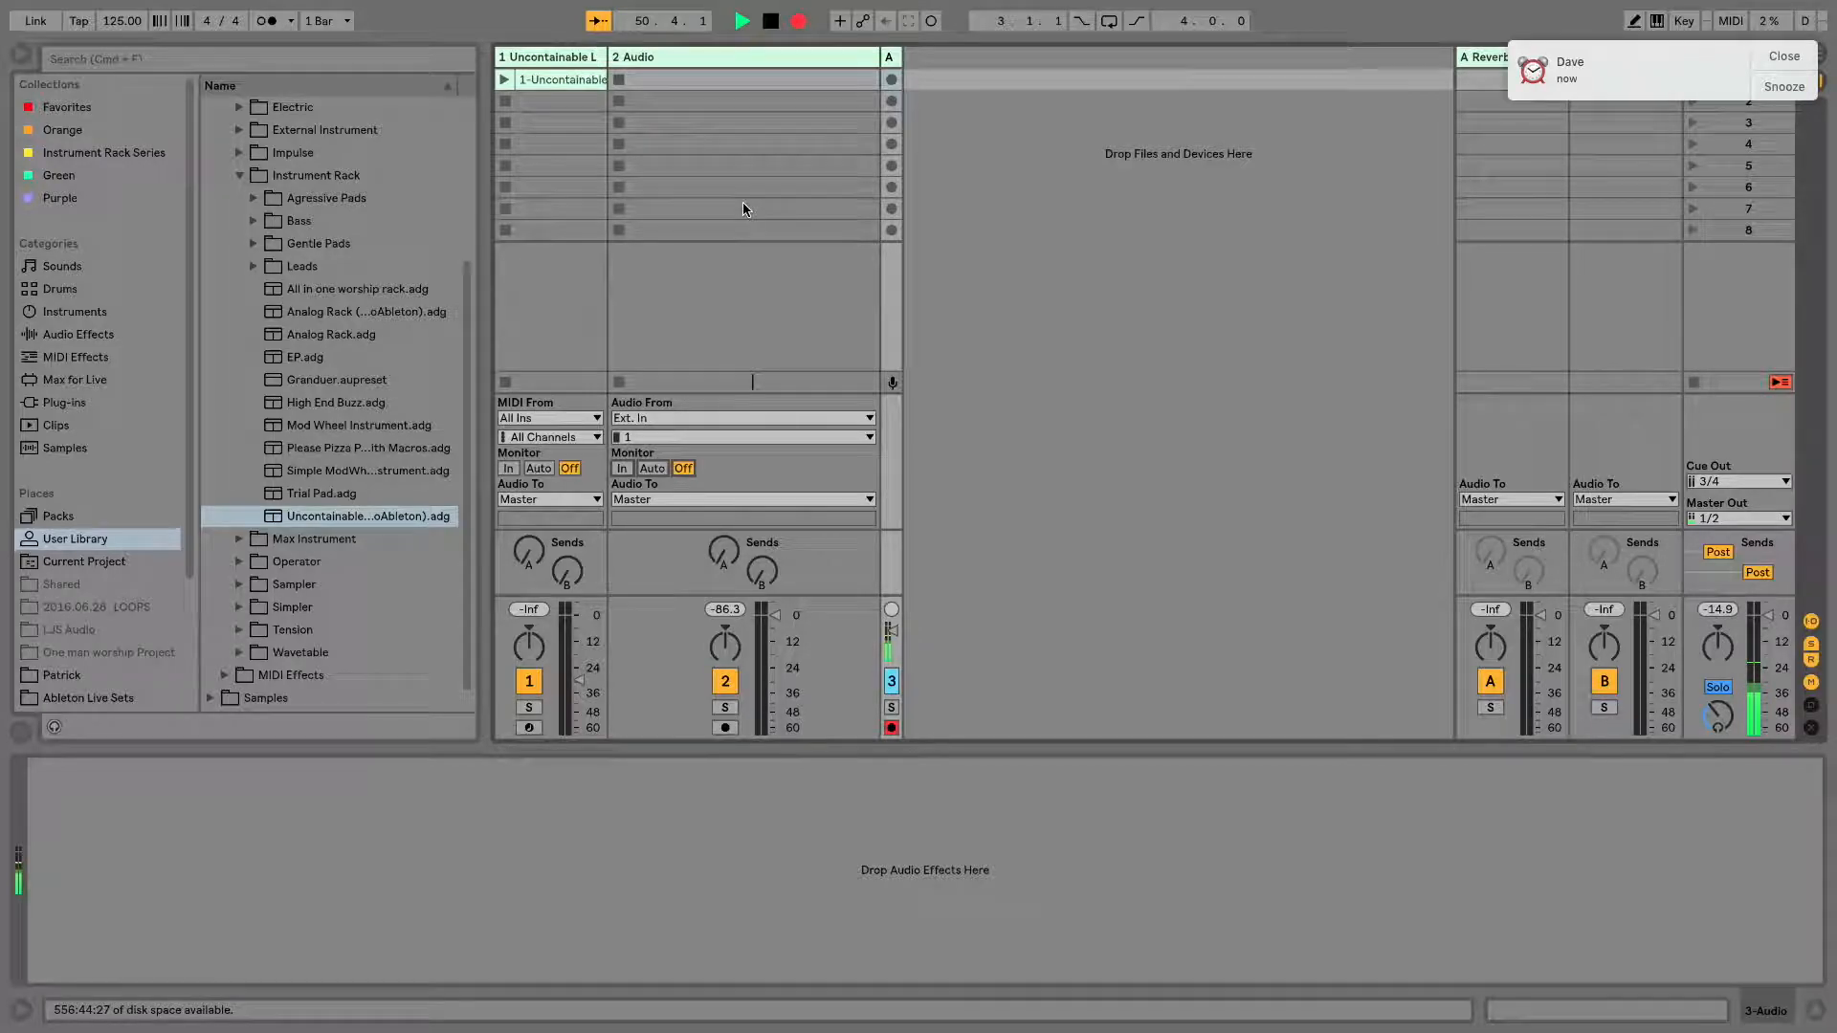
Set both the Audio track and the MIDI track to monitor on Auto
left_click(651, 467)
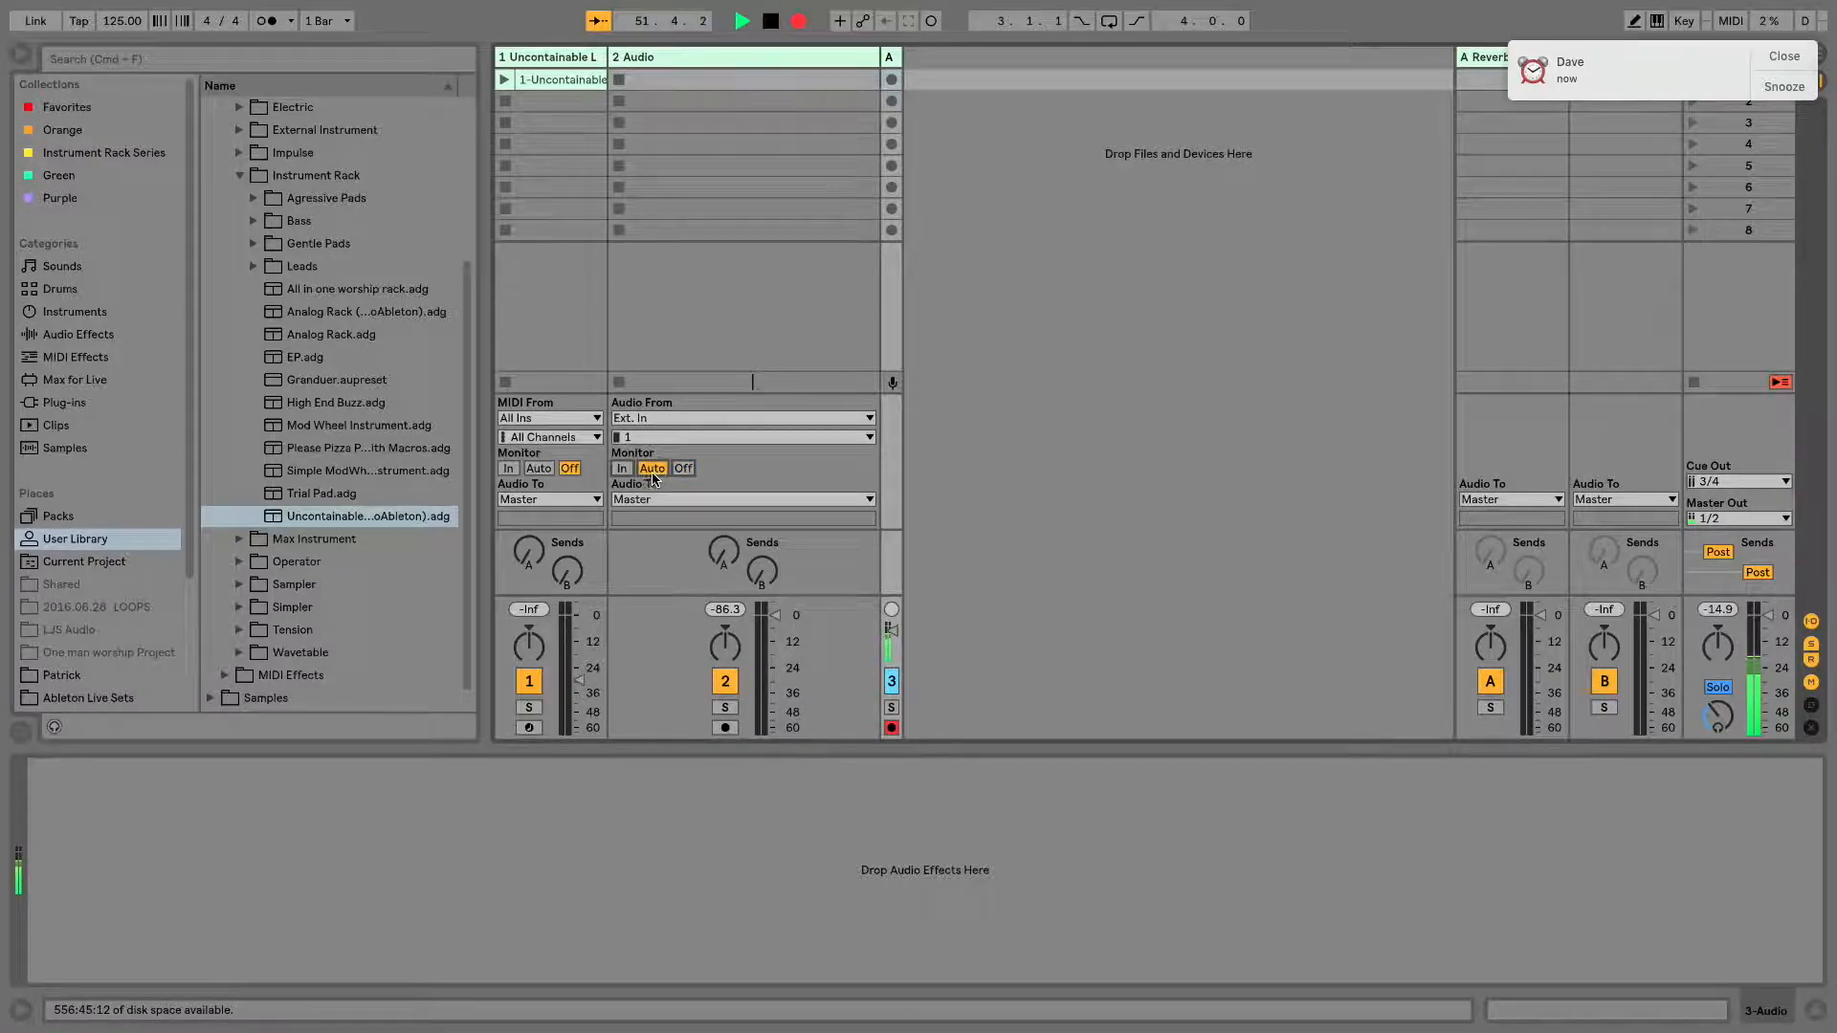
left_click(538, 467)
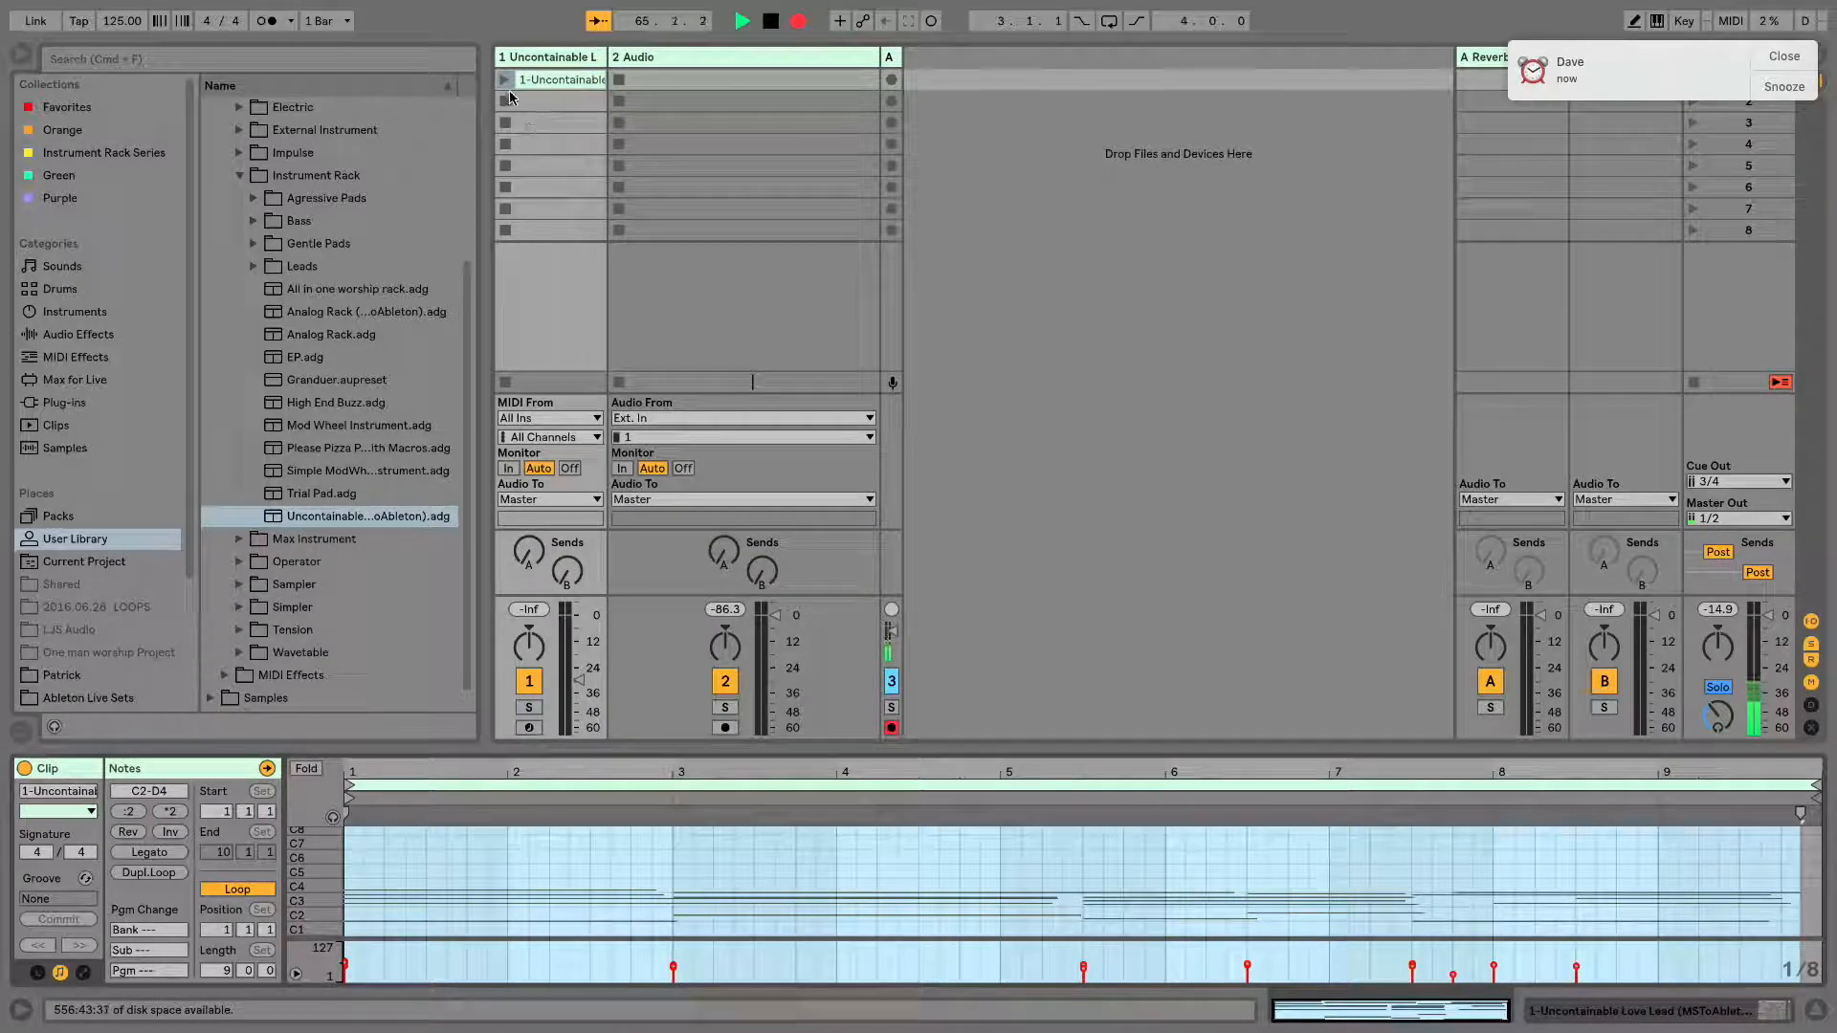
Launch the arpeggiated MIDI clip and set the MIDI track's monitoring to In
left_click(503, 81)
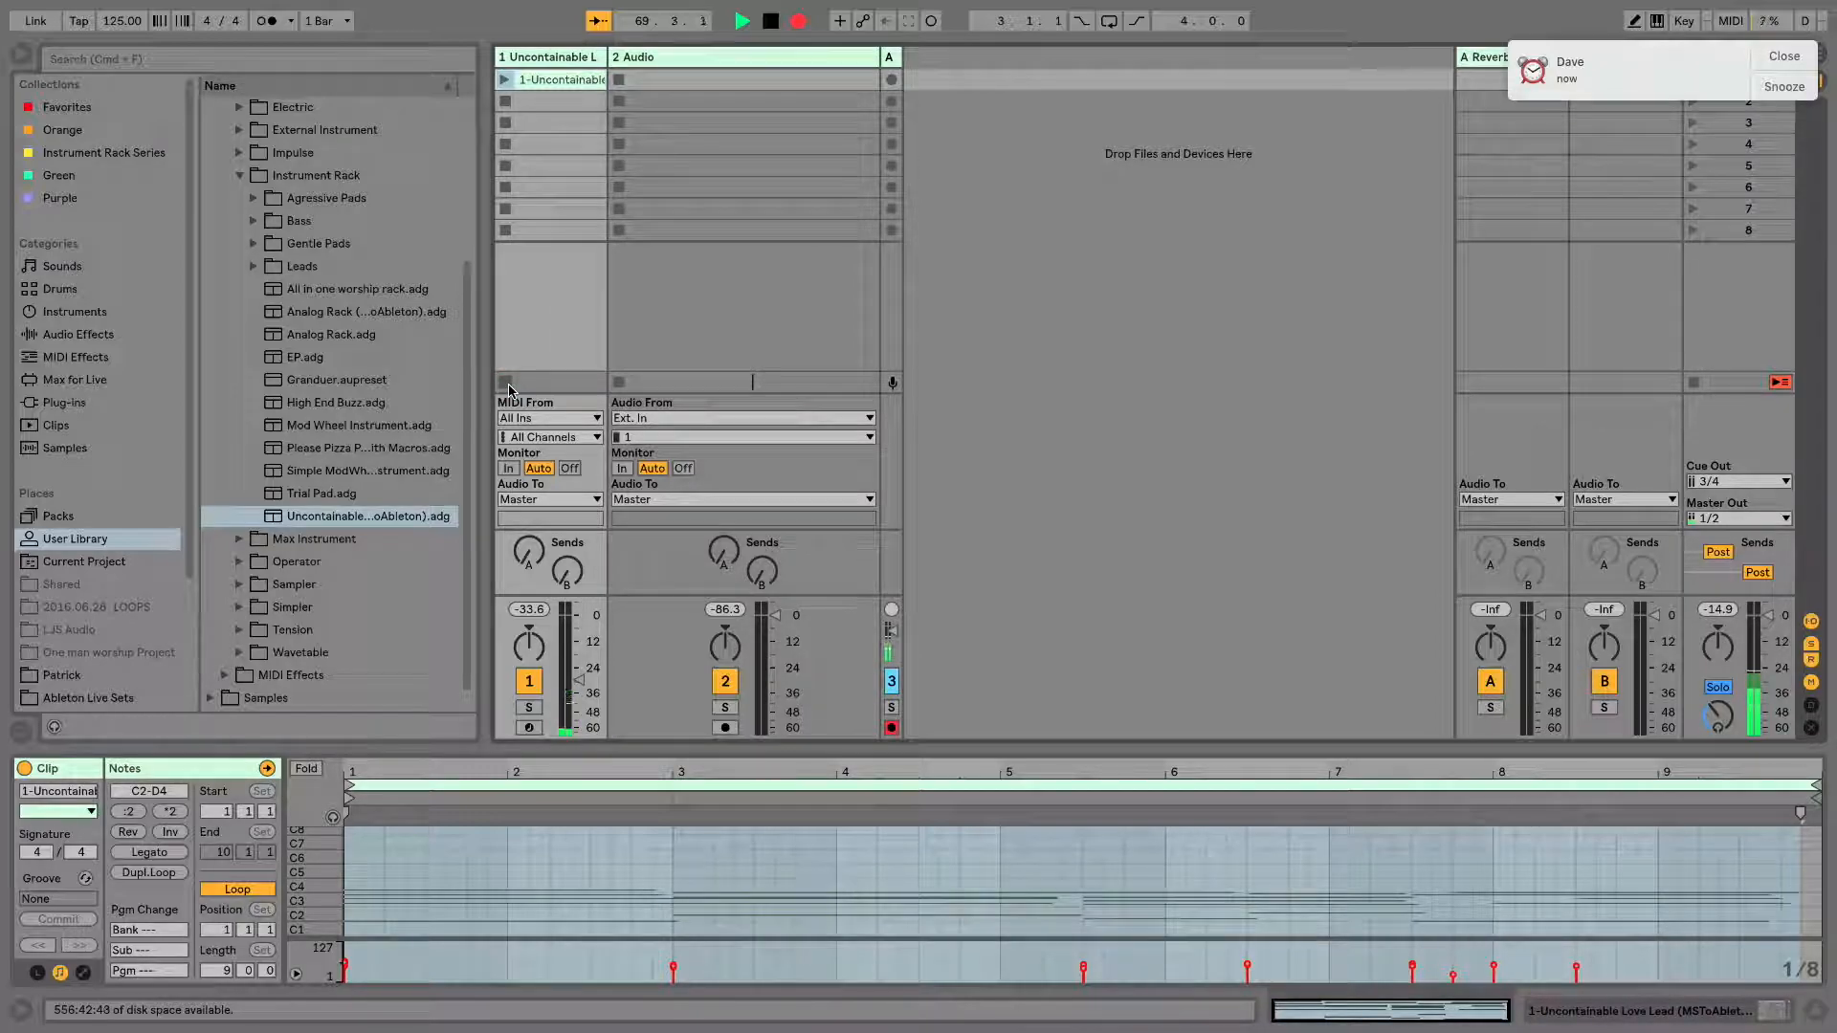
left_click(571, 467)
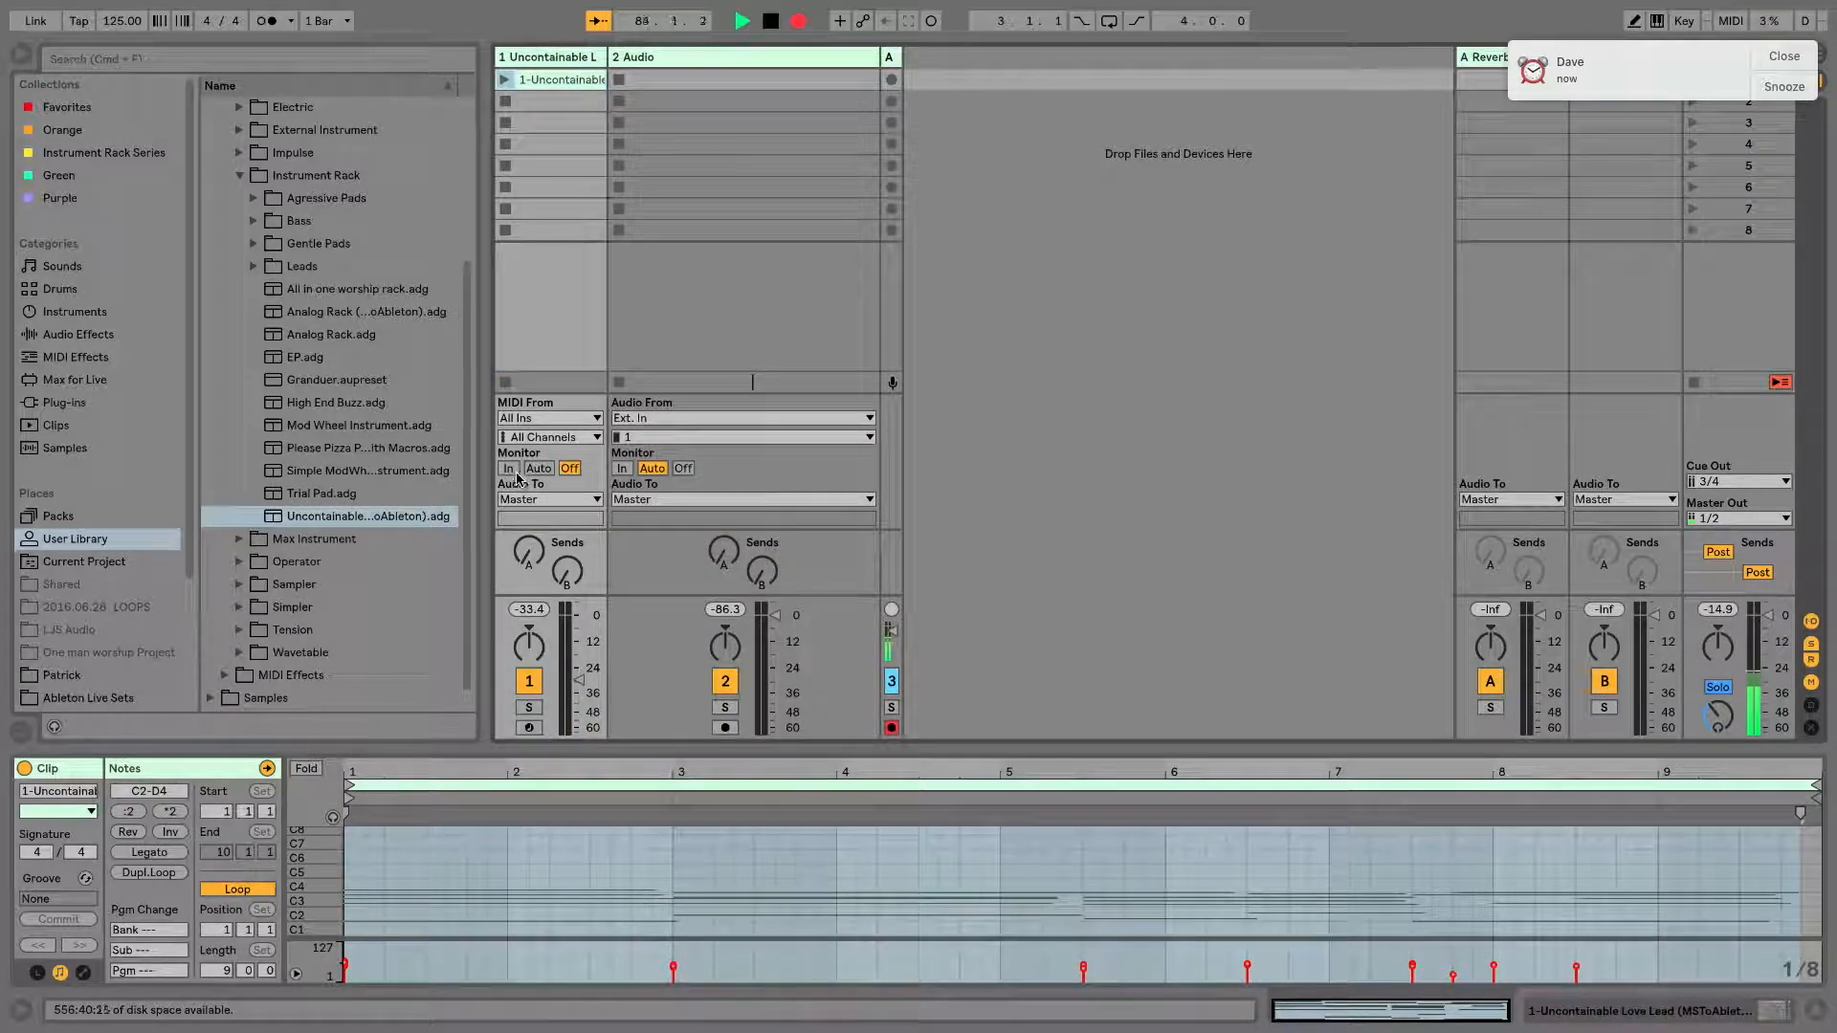
left_click(509, 467)
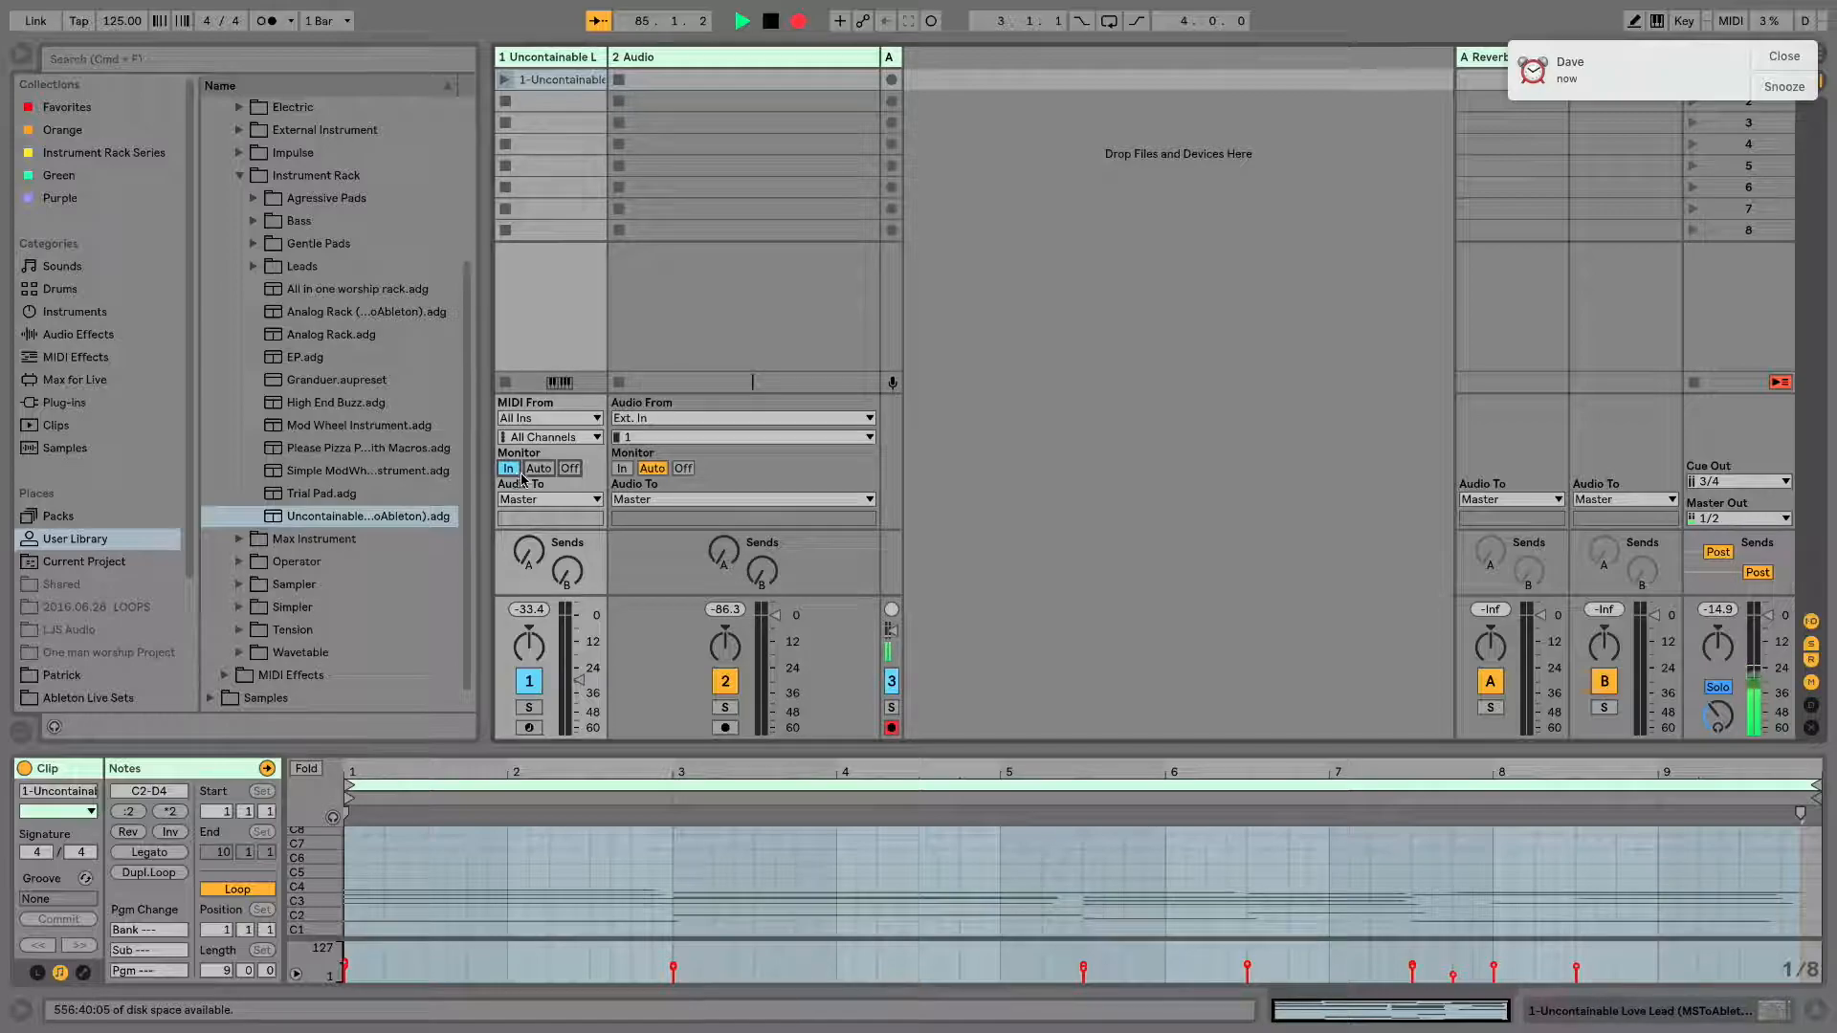